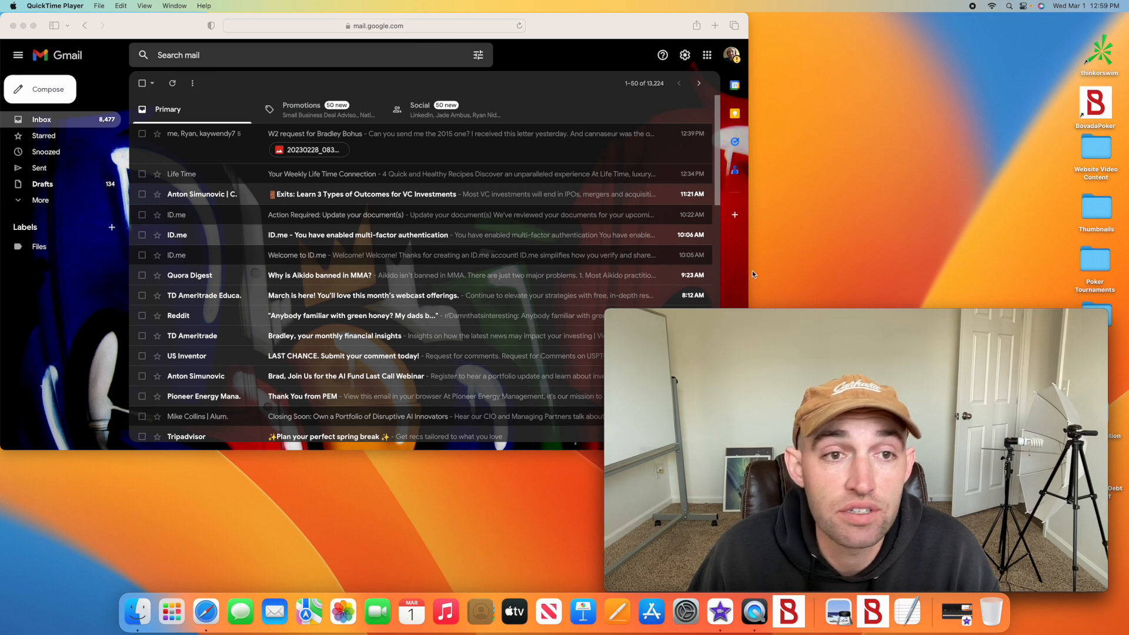
- Search mail for 'ryan' and list all emails exchanged with the contact's address
{"action": "left_click", "coordinate": [244, 56]}
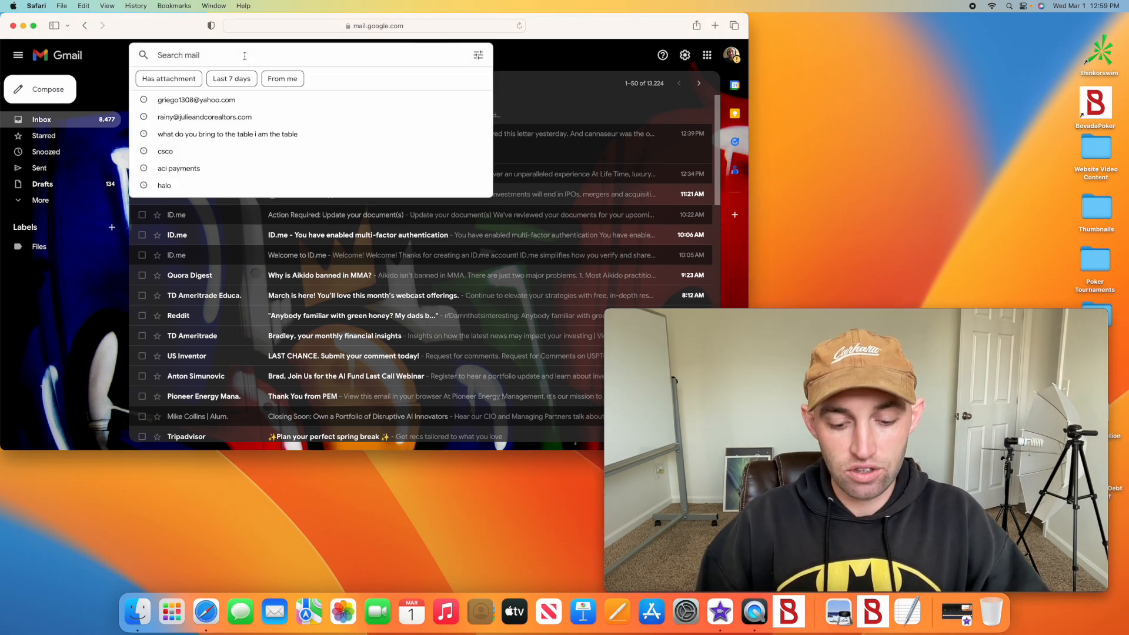
{"action": "type", "text": "ryan griego"}
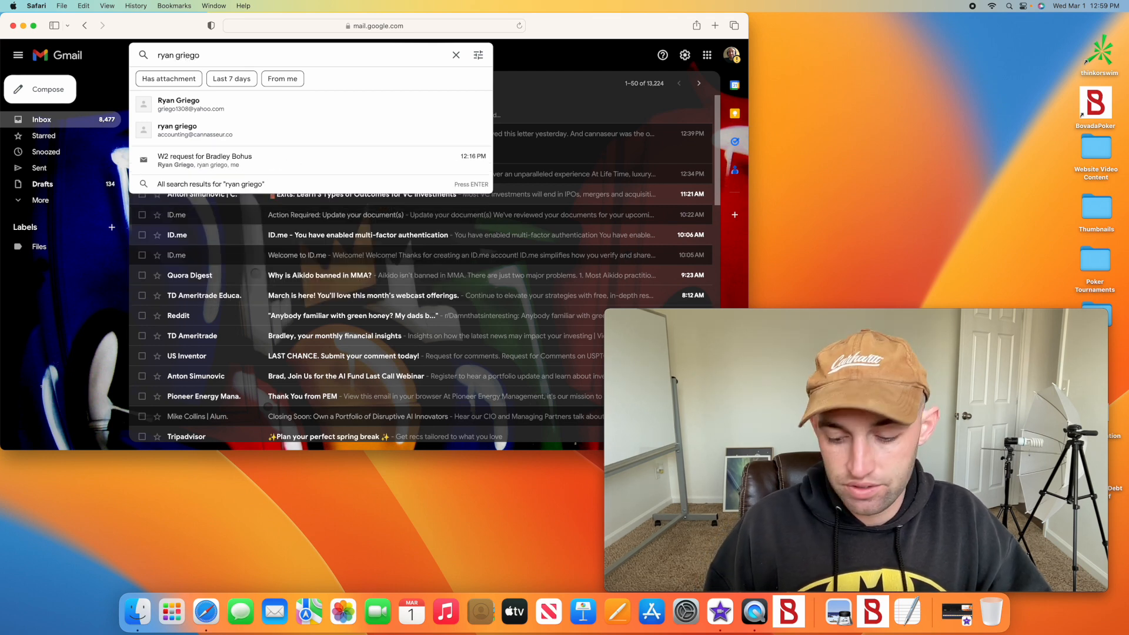
{"action": "left_click", "coordinate": [179, 104]}
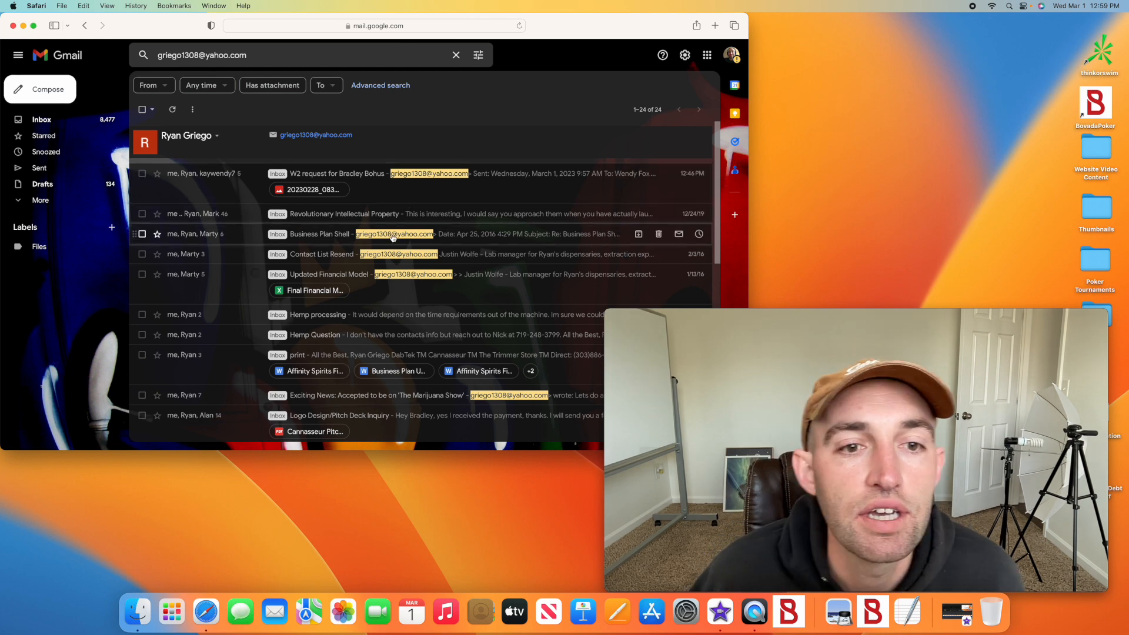
{"action": "scroll", "scroll_direction": "down", "scroll_amount": 3}
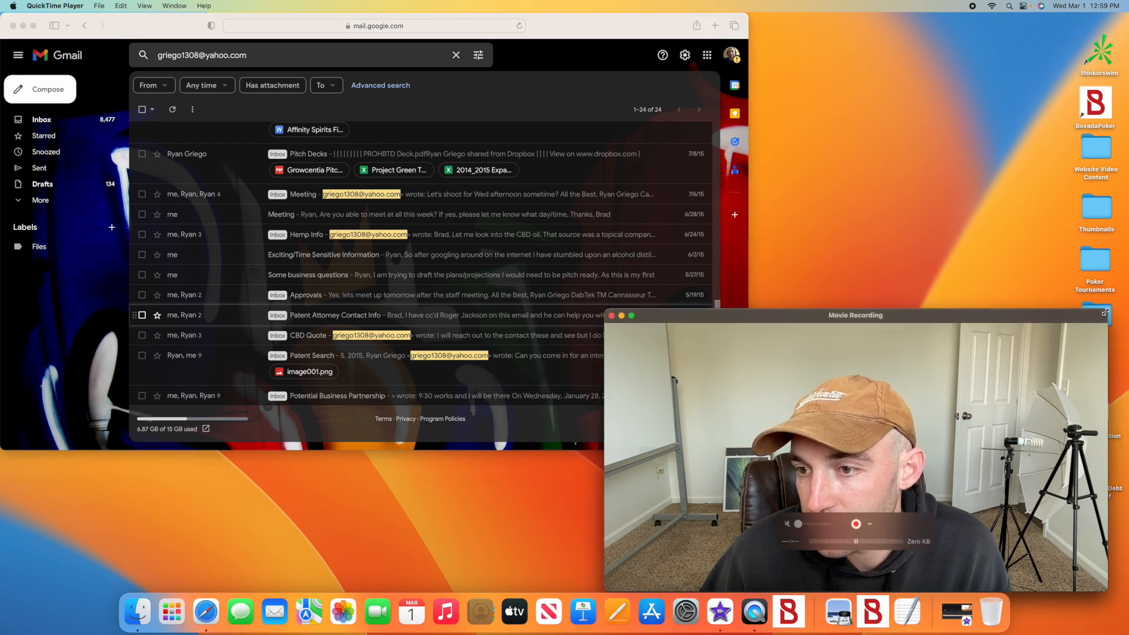
{"action": "left_click_drag", "start_coordinate": [855, 315], "coordinate": [912, 360]}
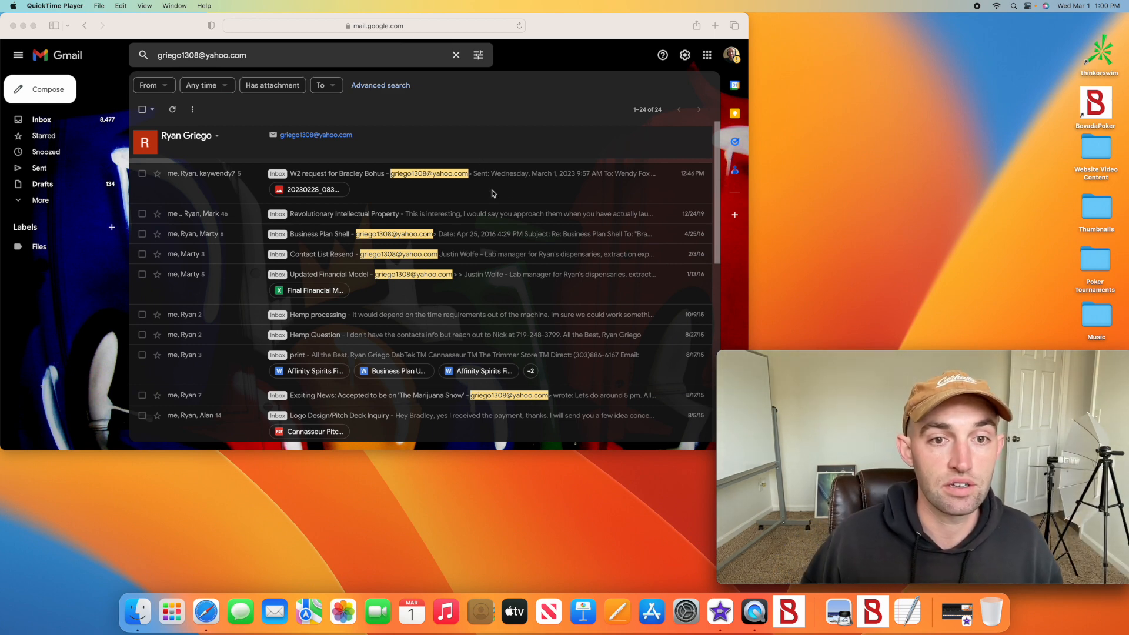
- Open the 'W2 request' conversation at the top of the search results
{"action": "left_click", "coordinate": [336, 174]}
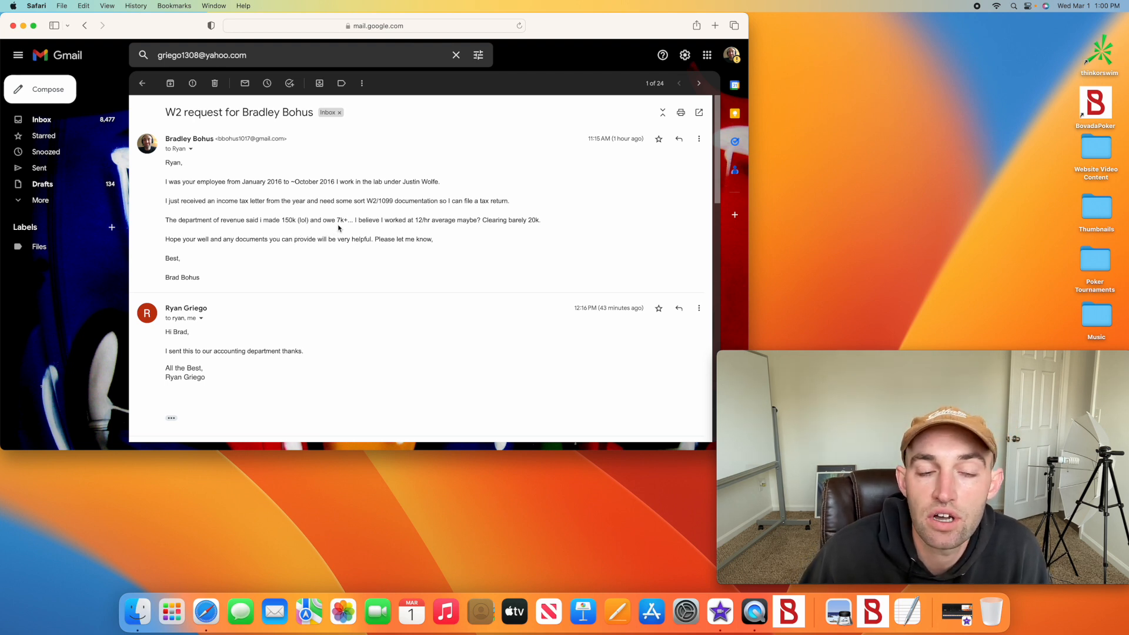
{"action": "mouse_move", "coordinate": [424, 229]}
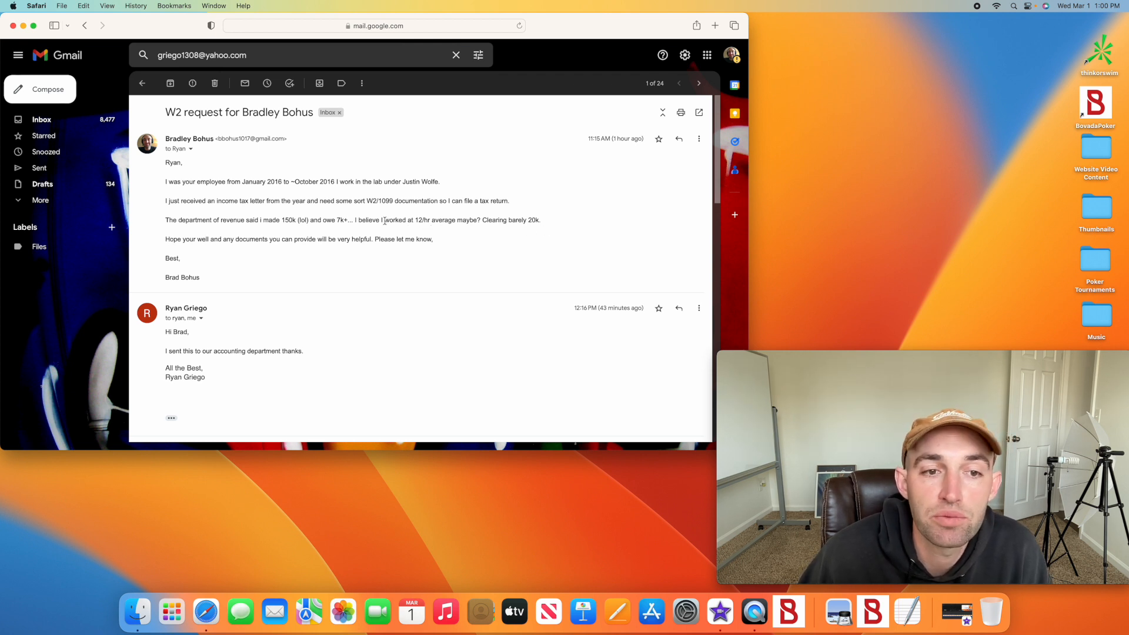
- Scroll through the W2 thread, highlighting the sentence saying no 2016 W2 was issued
{"action": "scroll", "scroll_direction": "down", "scroll_amount": 3}
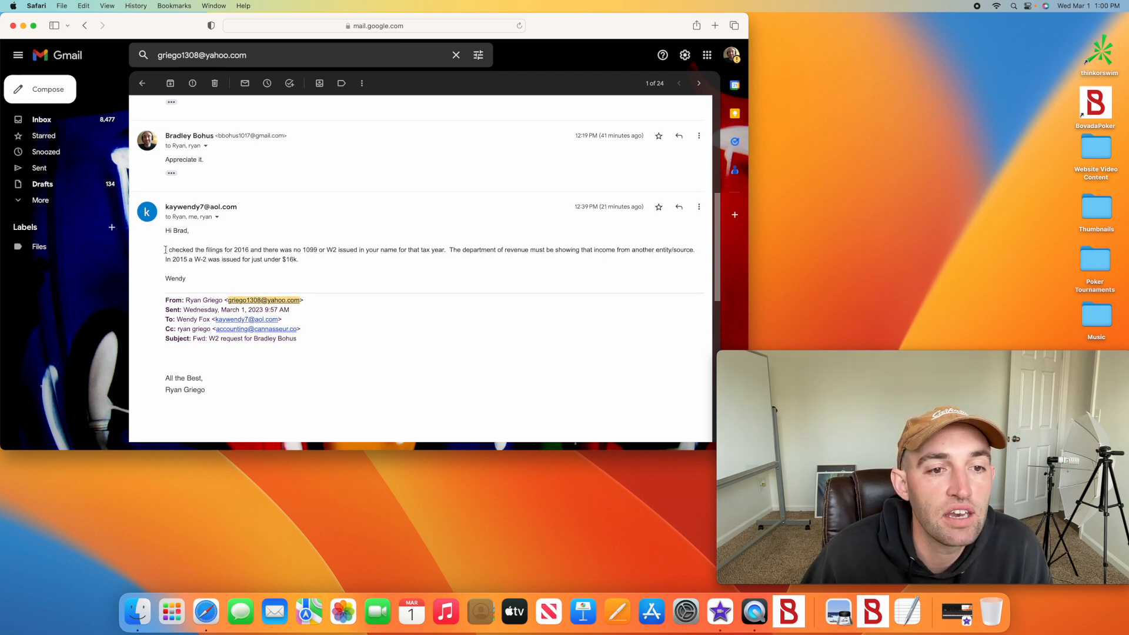
{"action": "left_click_drag", "start_coordinate": [165, 250], "coordinate": [298, 258]}
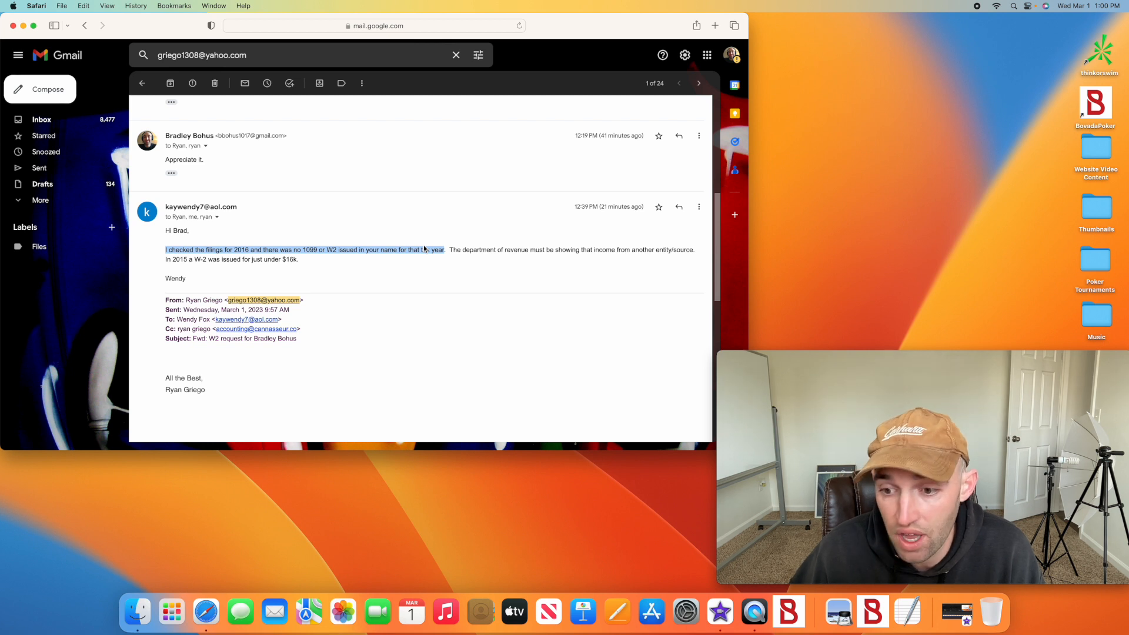
{"action": "mouse_move", "coordinate": [442, 261]}
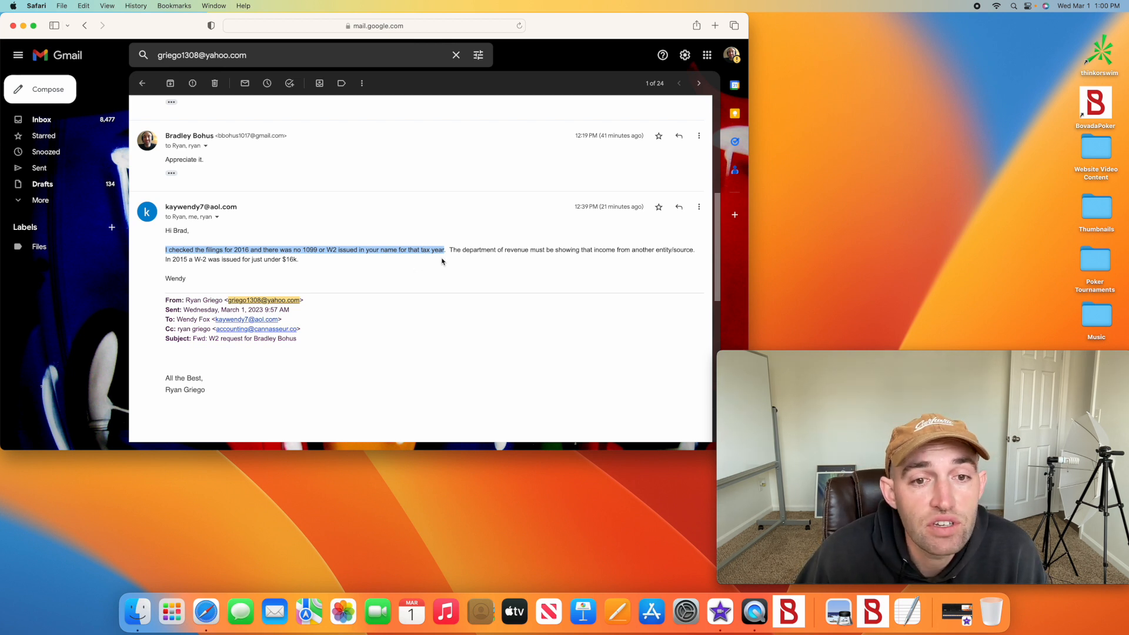
{"action": "mouse_move", "coordinate": [566, 261]}
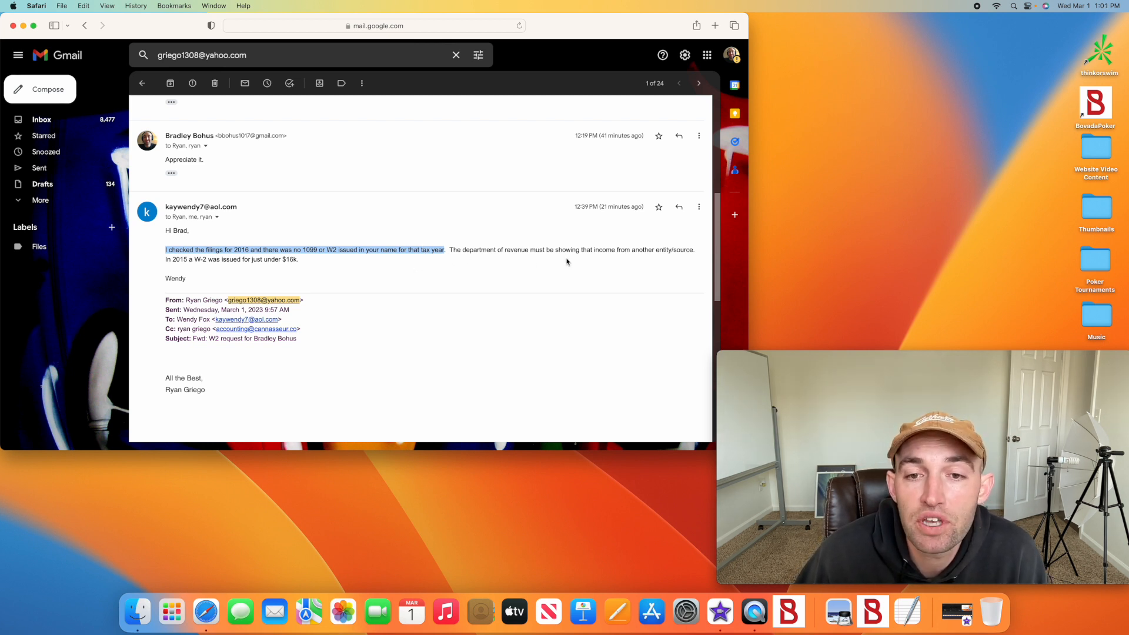
{"action": "mouse_move", "coordinate": [181, 267]}
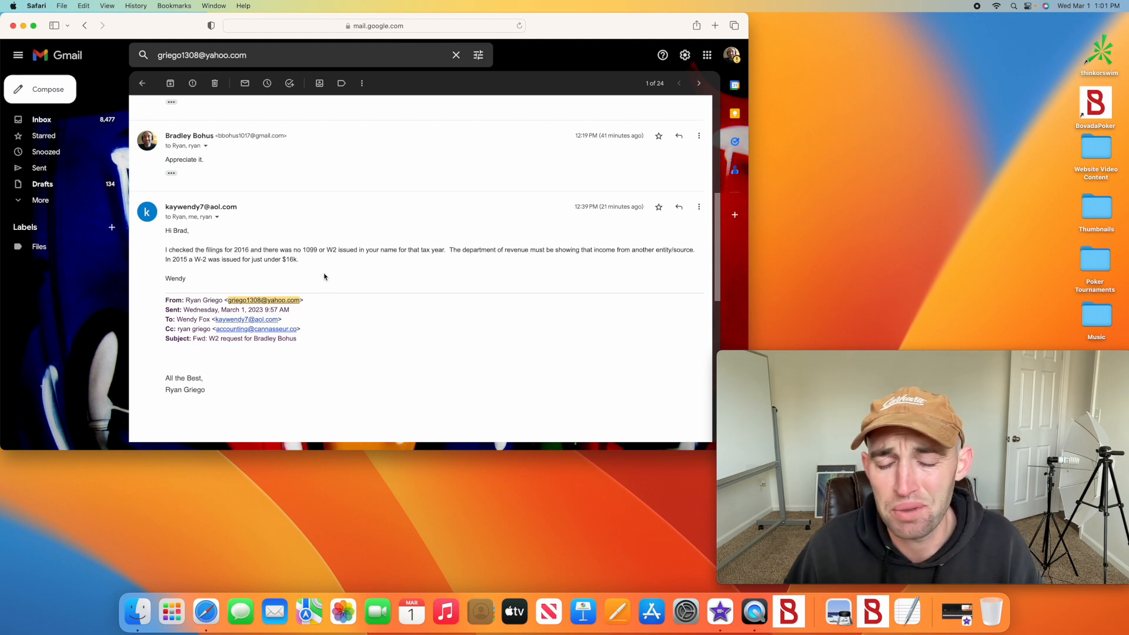
{"action": "scroll", "scroll_direction": "down", "scroll_amount": 3}
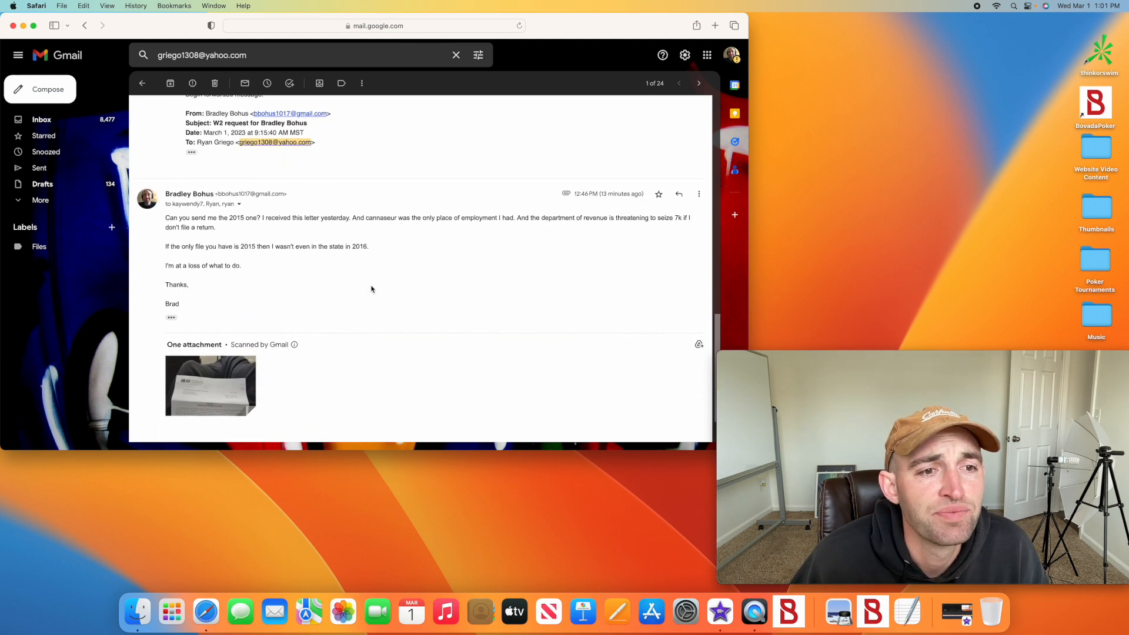
{"action": "scroll", "scroll_direction": "down", "scroll_amount": 3}
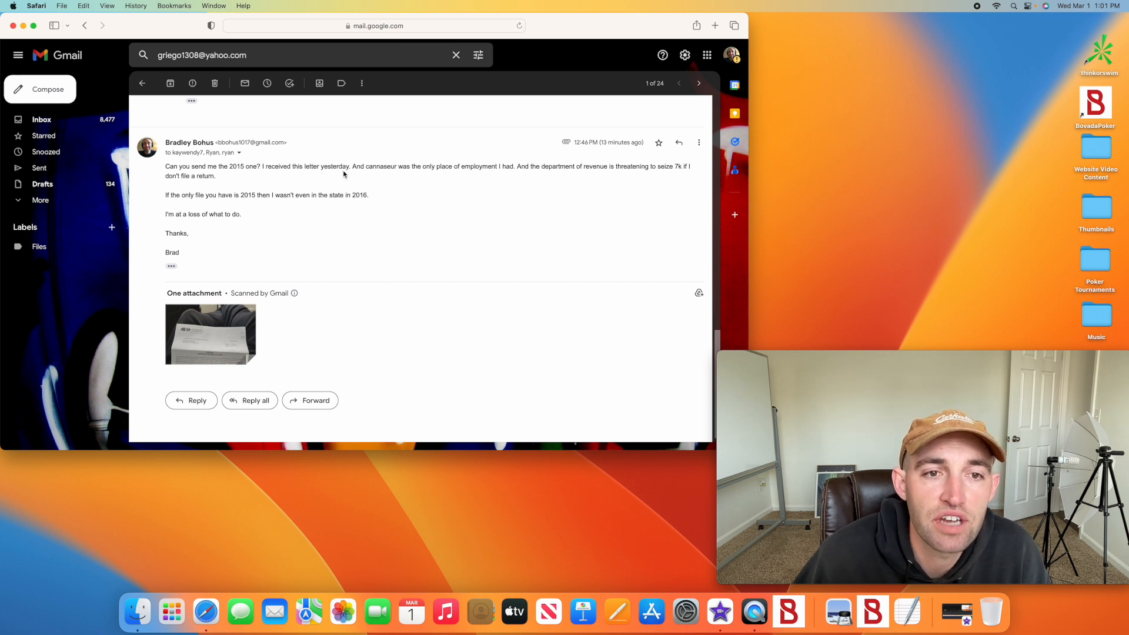
{"action": "mouse_move", "coordinate": [492, 175]}
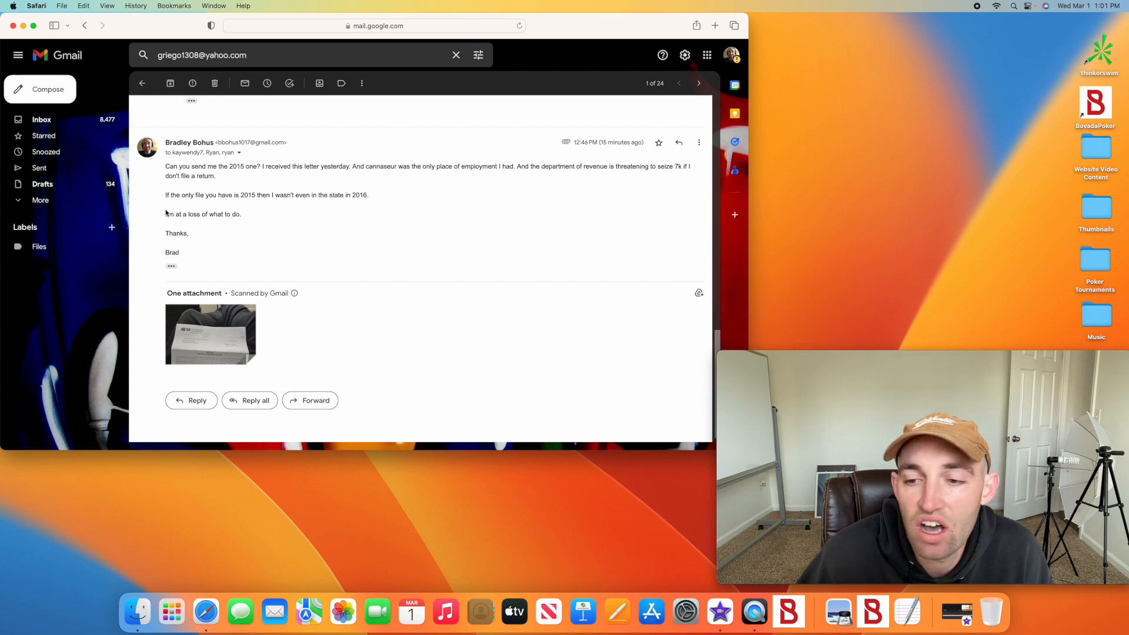
{"action": "mouse_move", "coordinate": [335, 225]}
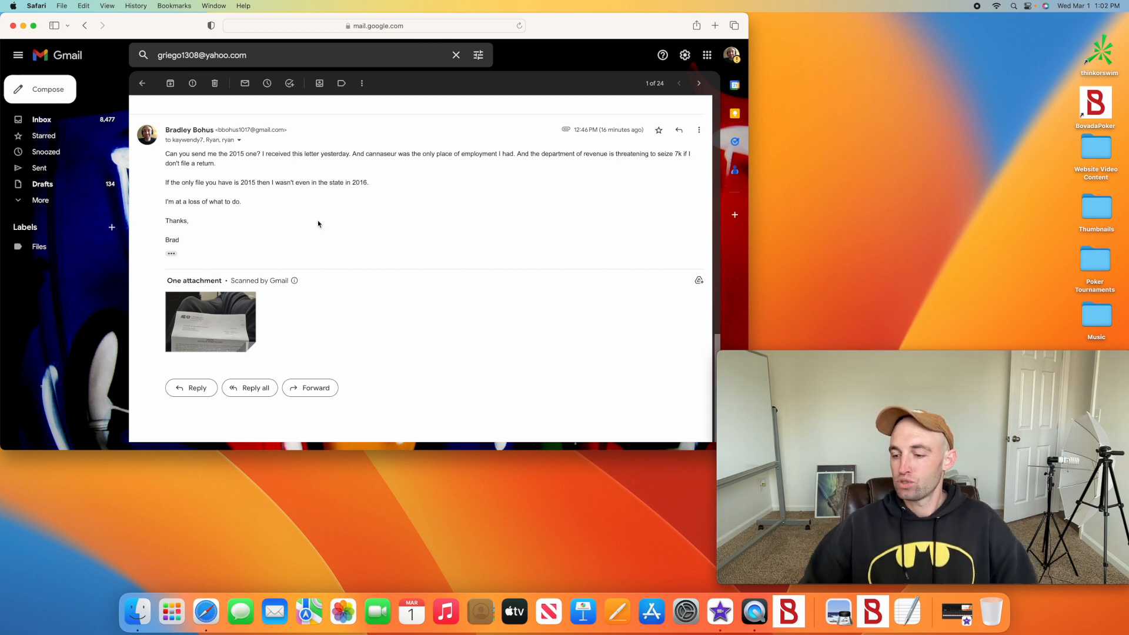
{"action": "mouse_move", "coordinate": [314, 223]}
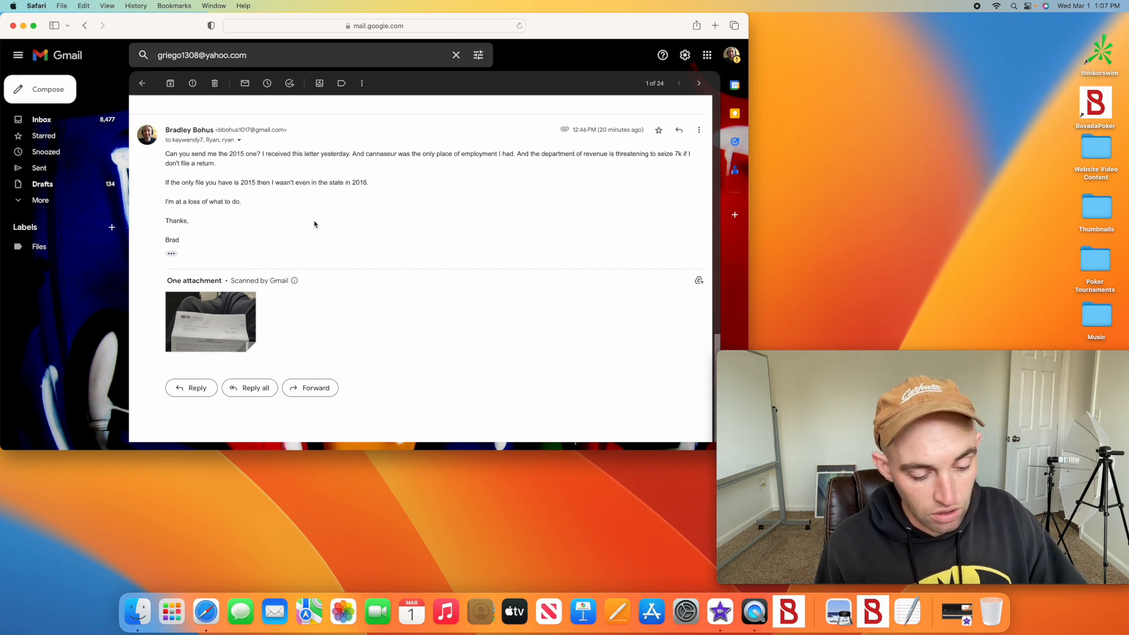
{"action": "mouse_move", "coordinate": [265, 115]}
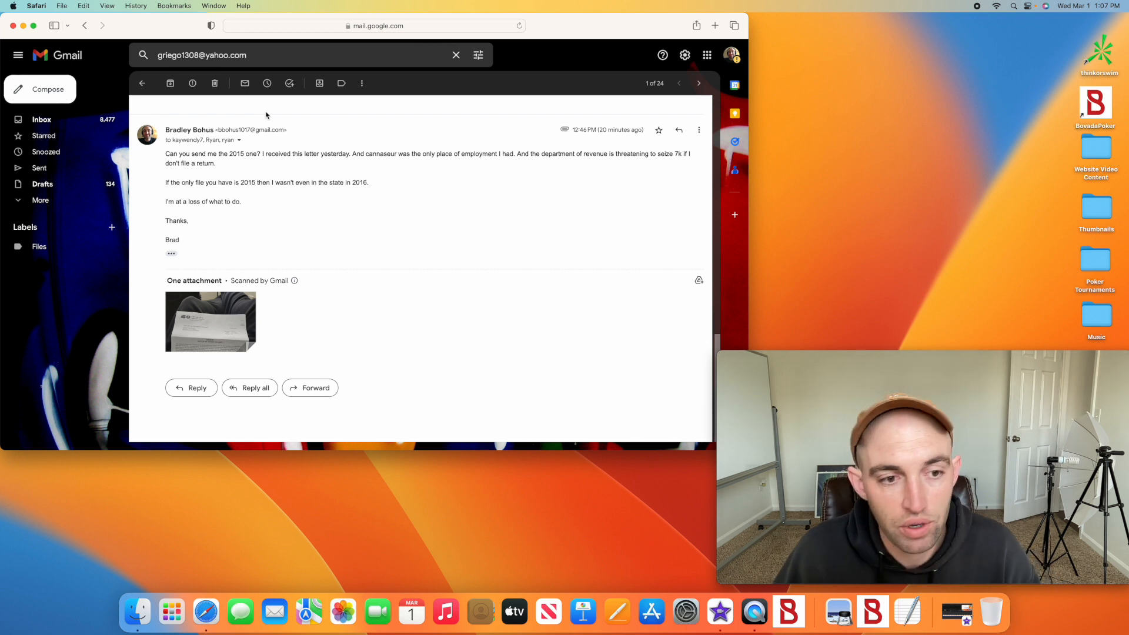
{"action": "left_click", "coordinate": [288, 55]}
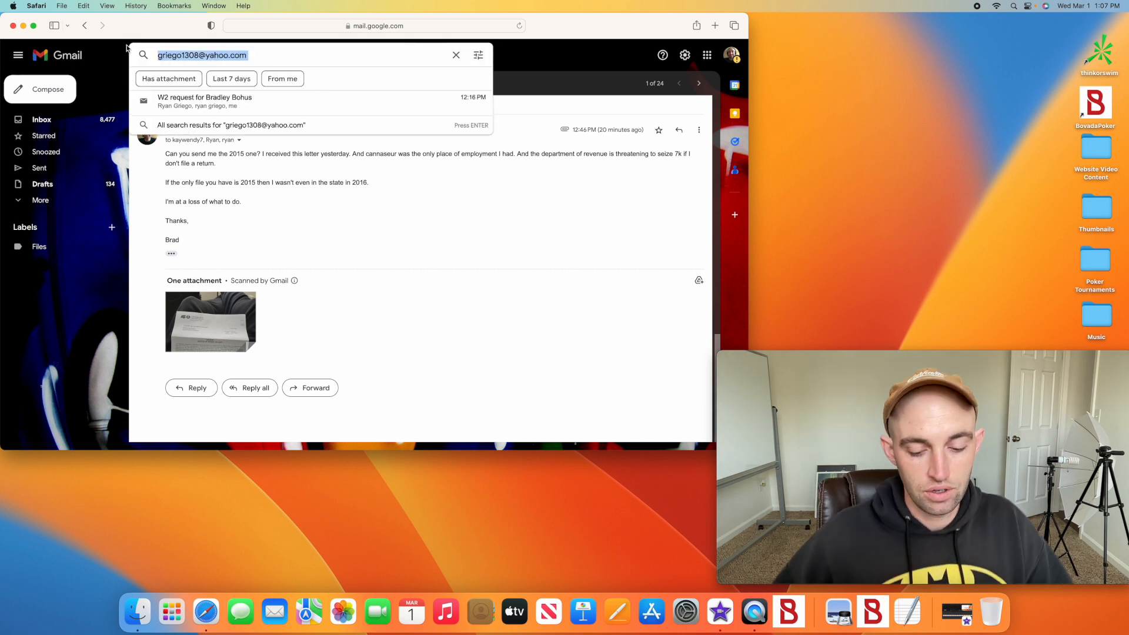
{"action": "type", "text": "geph"}
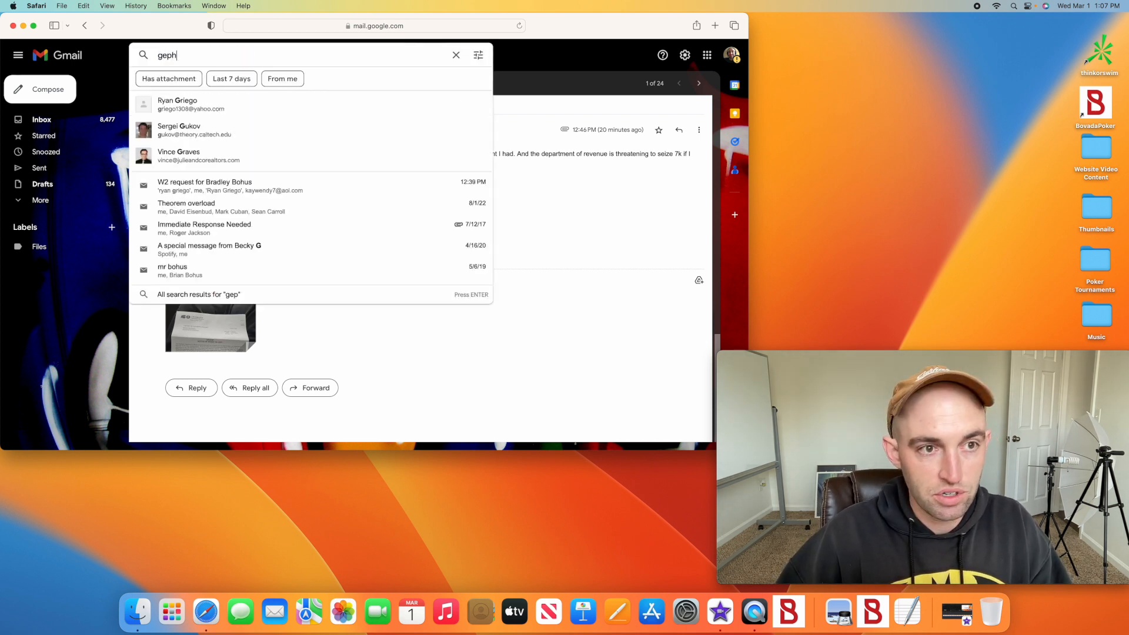
{"action": "key", "text": "backspace"}
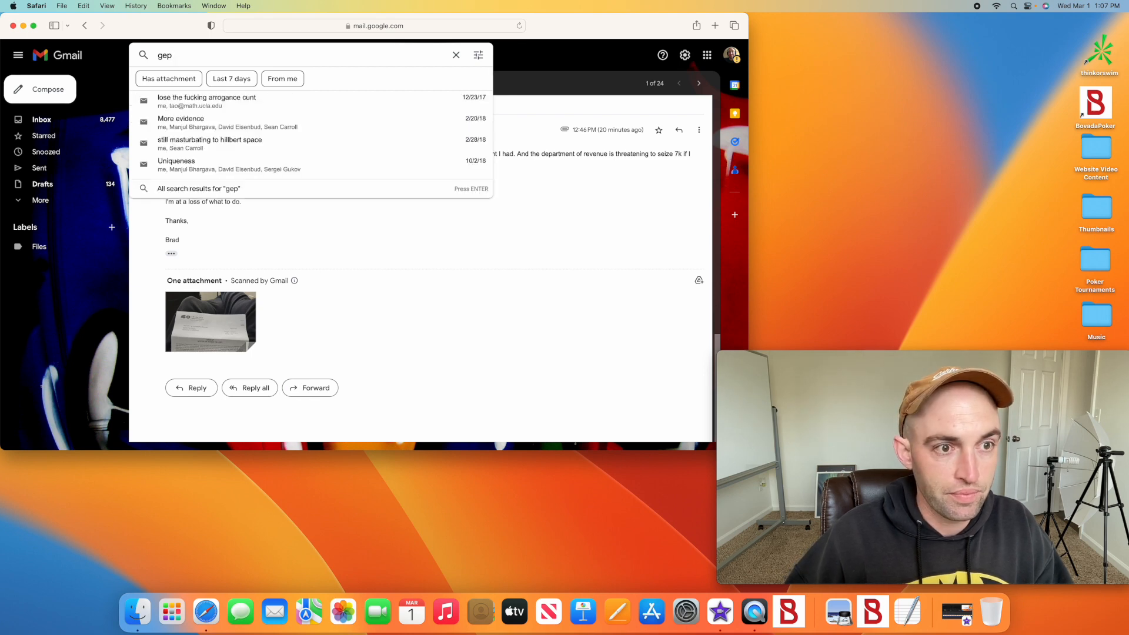
{"action": "left_click", "coordinate": [456, 55]}
{"action": "type", "text": "jeph"}
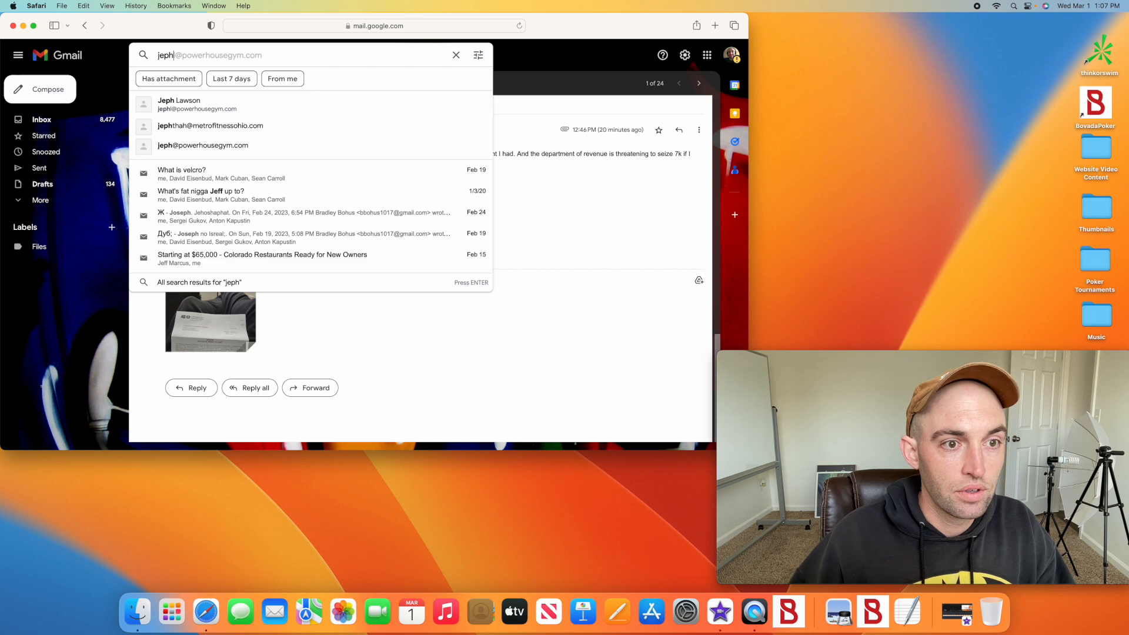
{"action": "left_click", "coordinate": [210, 125]}
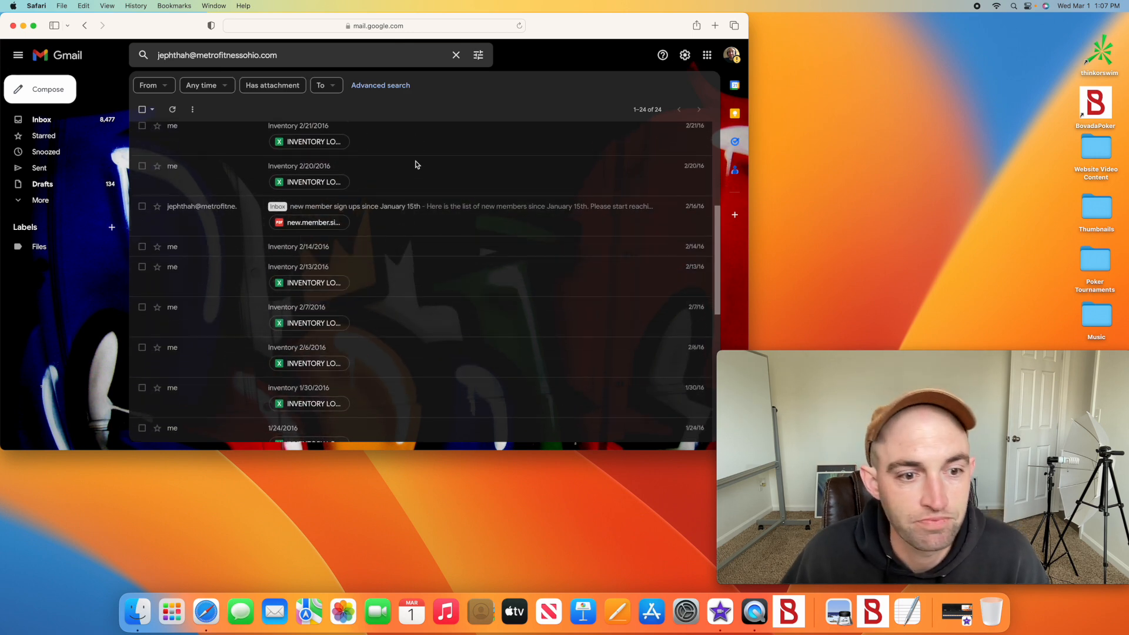
{"action": "scroll", "scroll_direction": "down", "scroll_amount": 3}
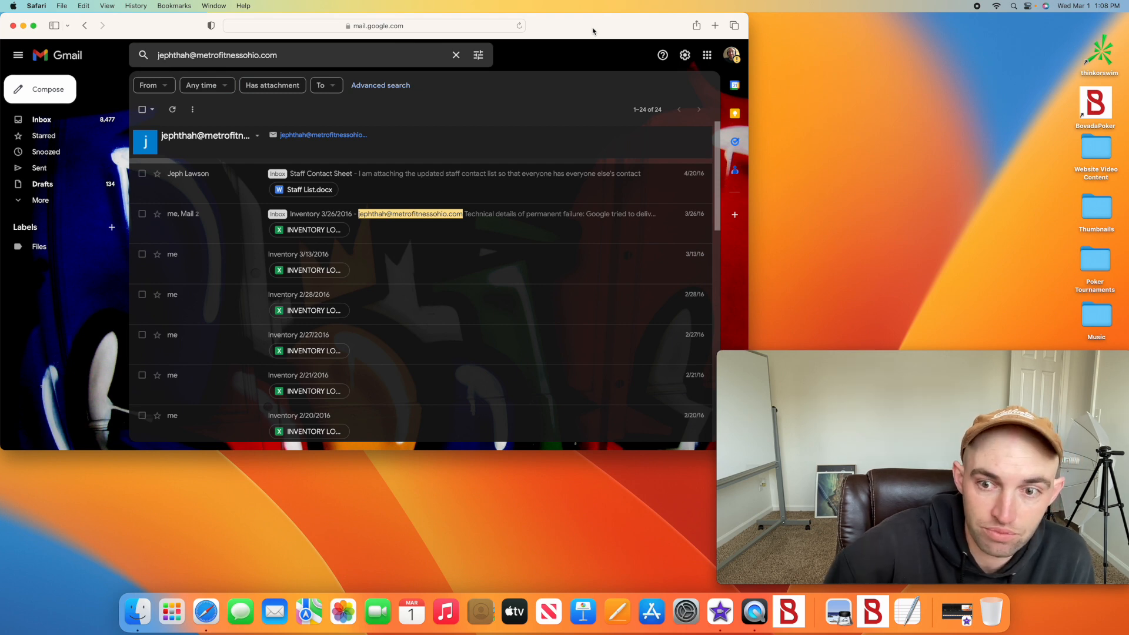
{"action": "scroll", "scroll_direction": "down", "scroll_amount": 3}
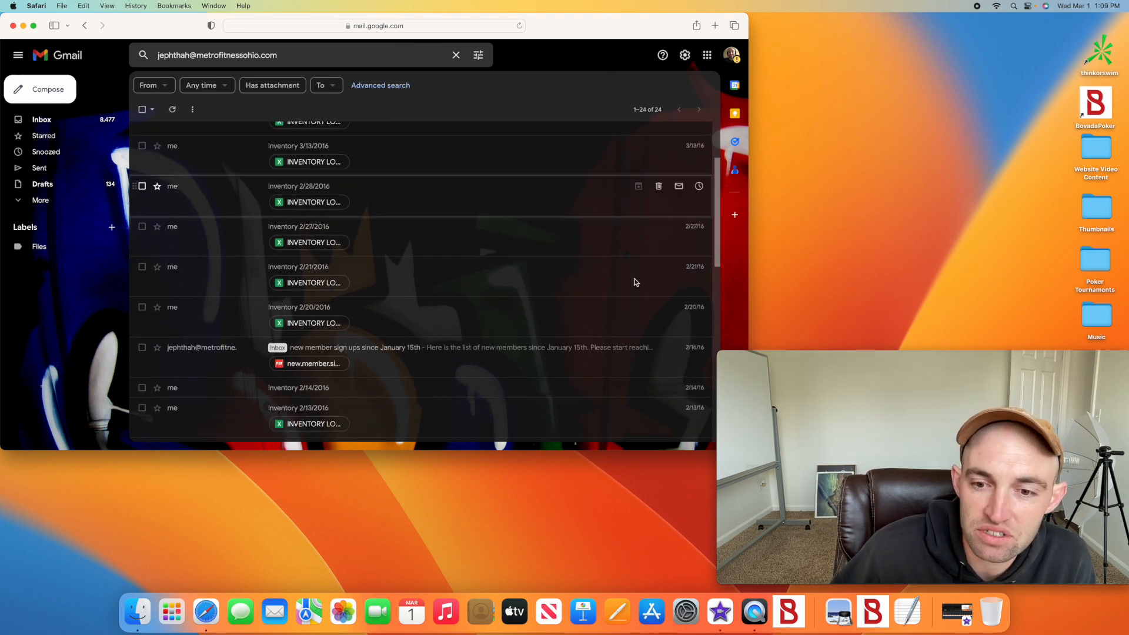
{"action": "scroll", "scroll_direction": "down", "scroll_amount": 3}
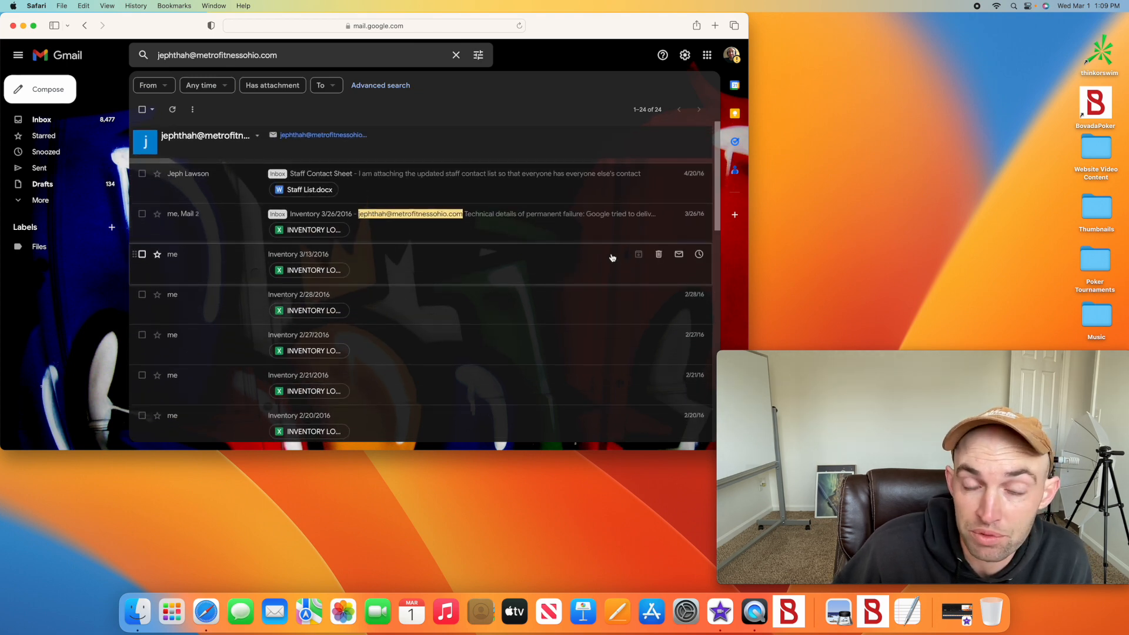
{"action": "scroll", "scroll_direction": "down", "scroll_amount": 3}
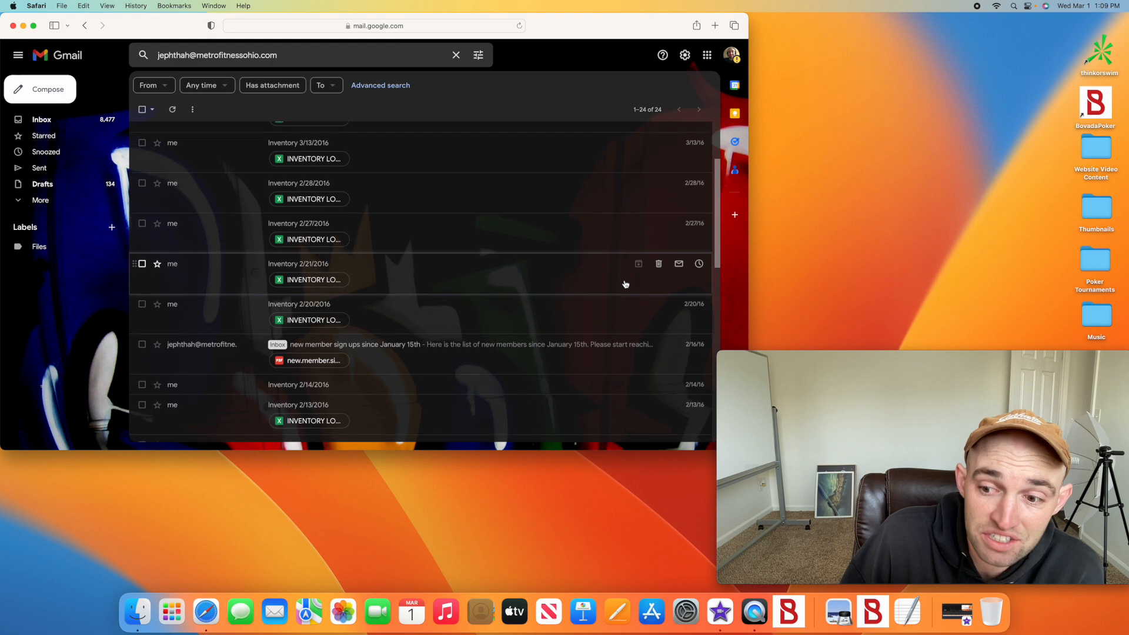
{"action": "scroll", "scroll_direction": "down", "scroll_amount": 3}
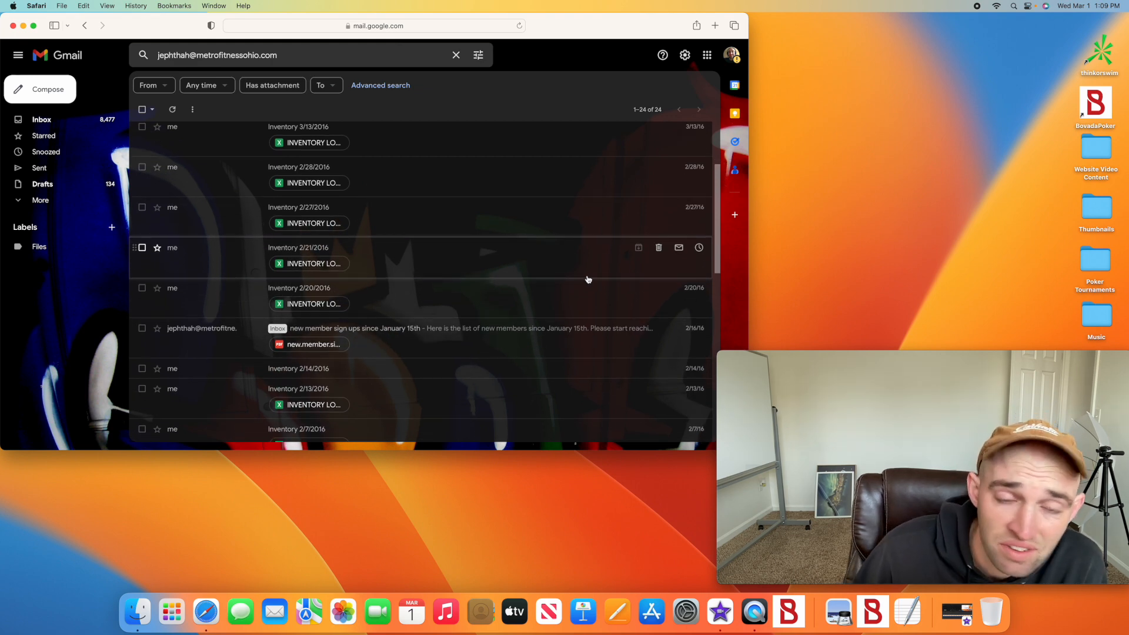
{"action": "scroll", "scroll_direction": "down", "scroll_amount": 3}
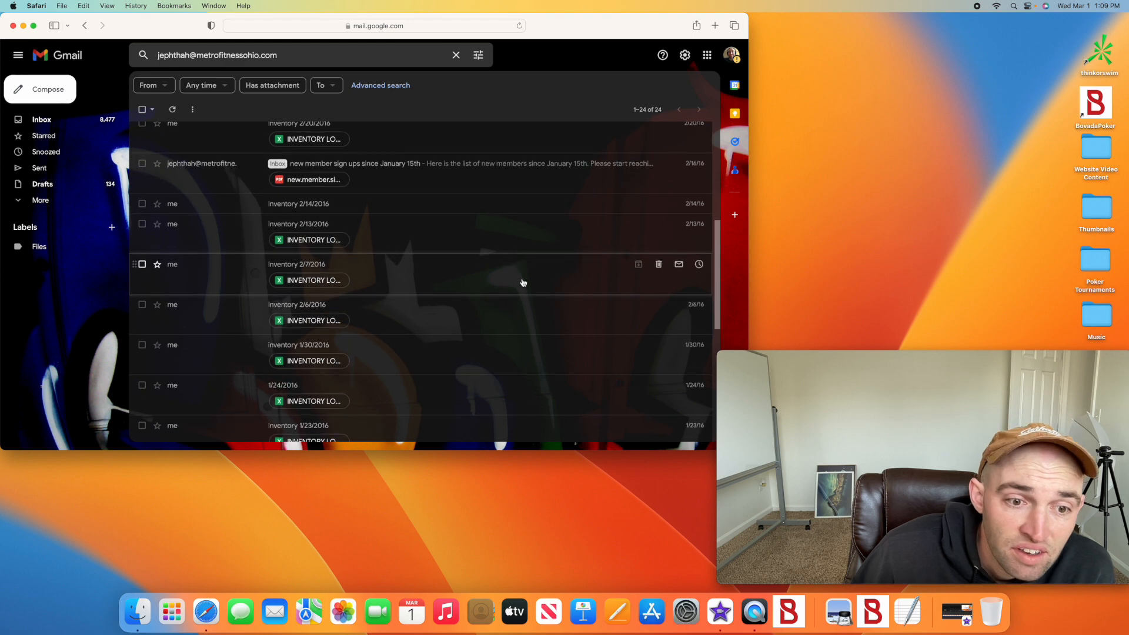
{"action": "scroll", "scroll_direction": "down", "scroll_amount": 3}
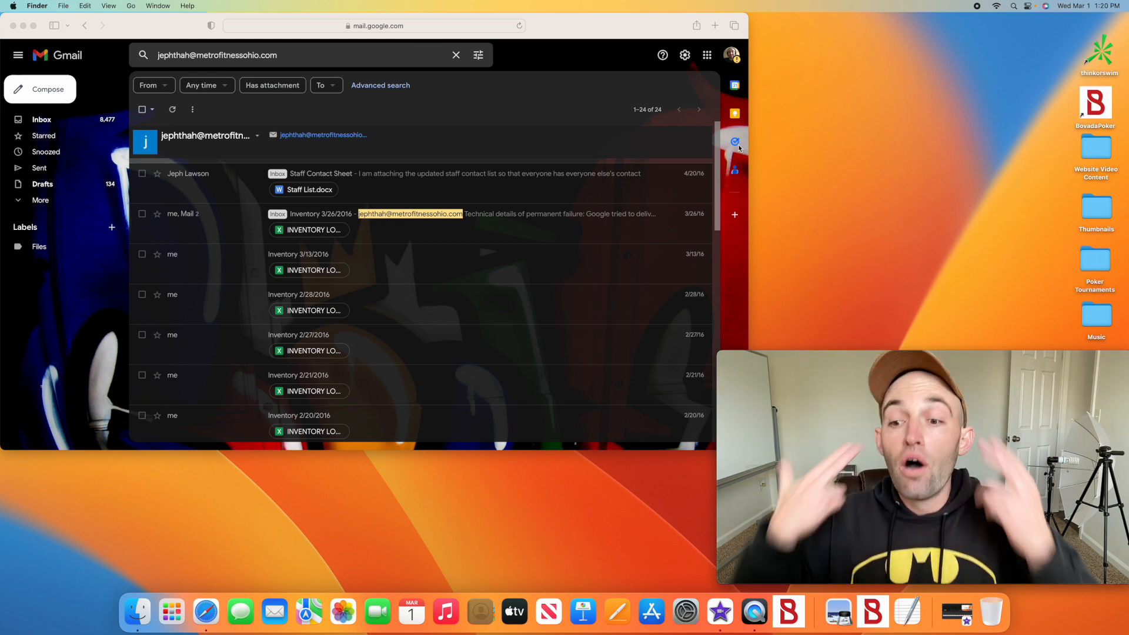
{"action": "mouse_move", "coordinate": [554, 109]}
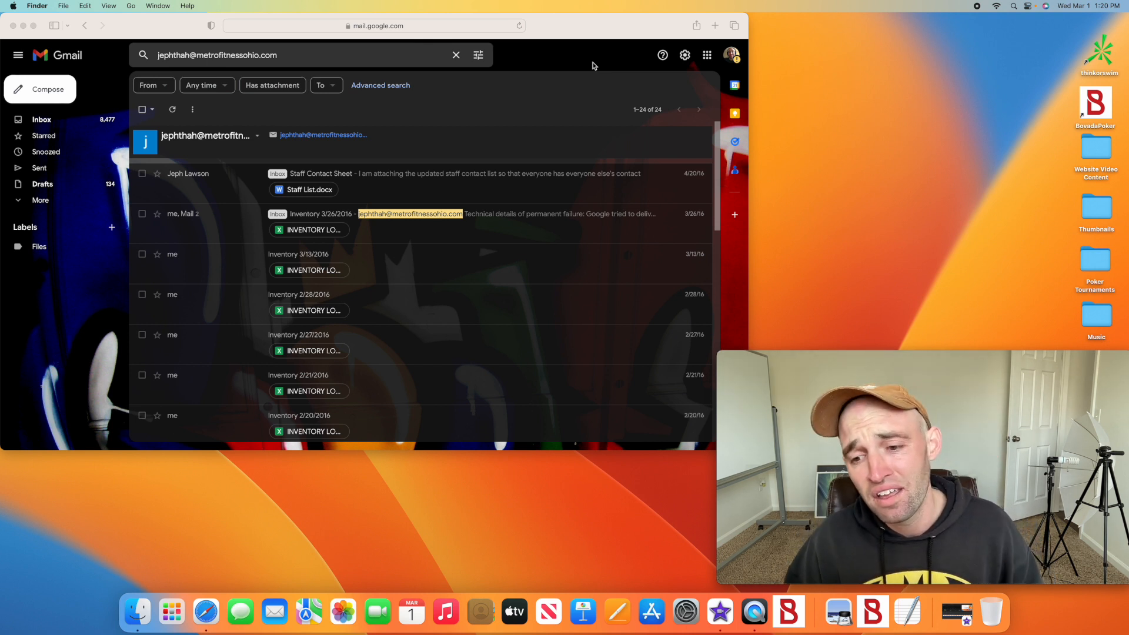
{"action": "mouse_move", "coordinate": [834, 107]}
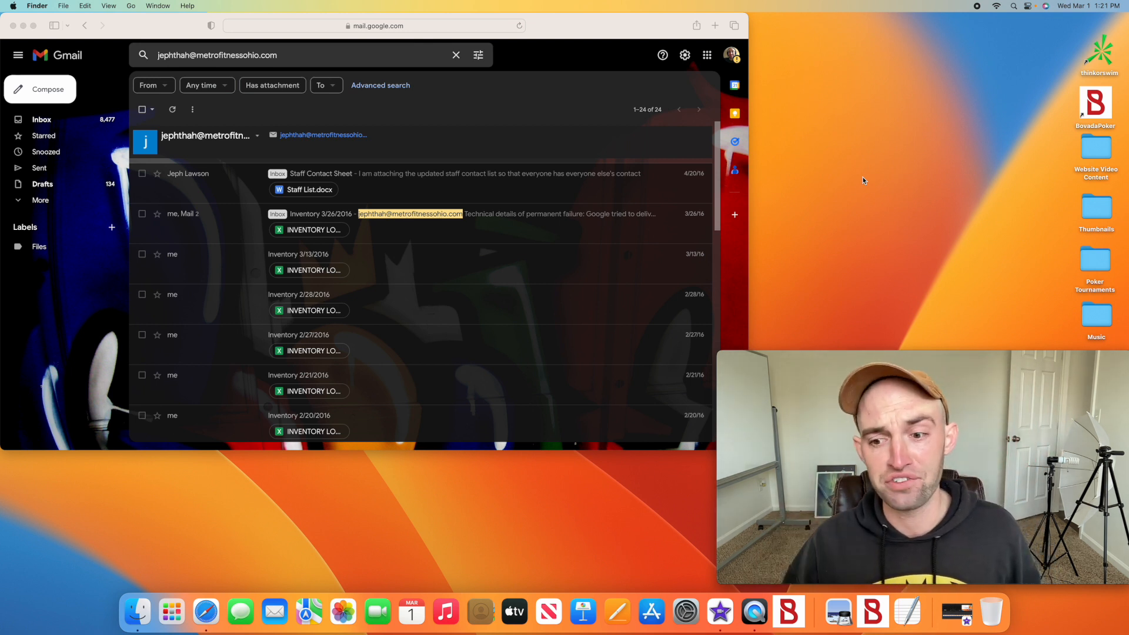
{"action": "mouse_move", "coordinate": [830, 191]}
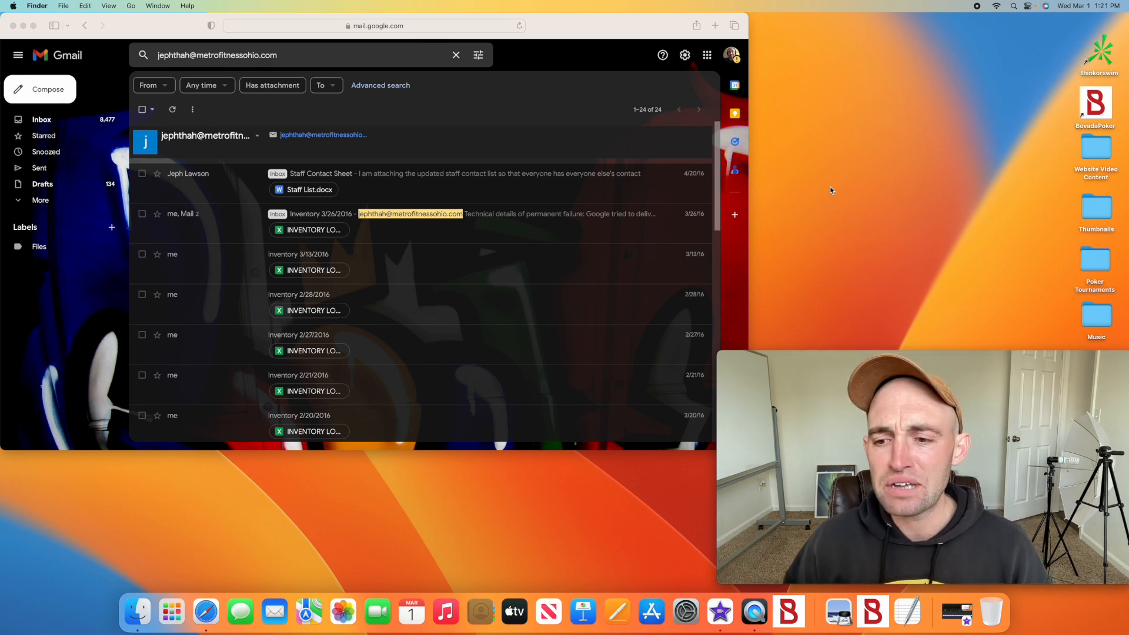
{"action": "scroll", "scroll_direction": "down", "scroll_amount": 3}
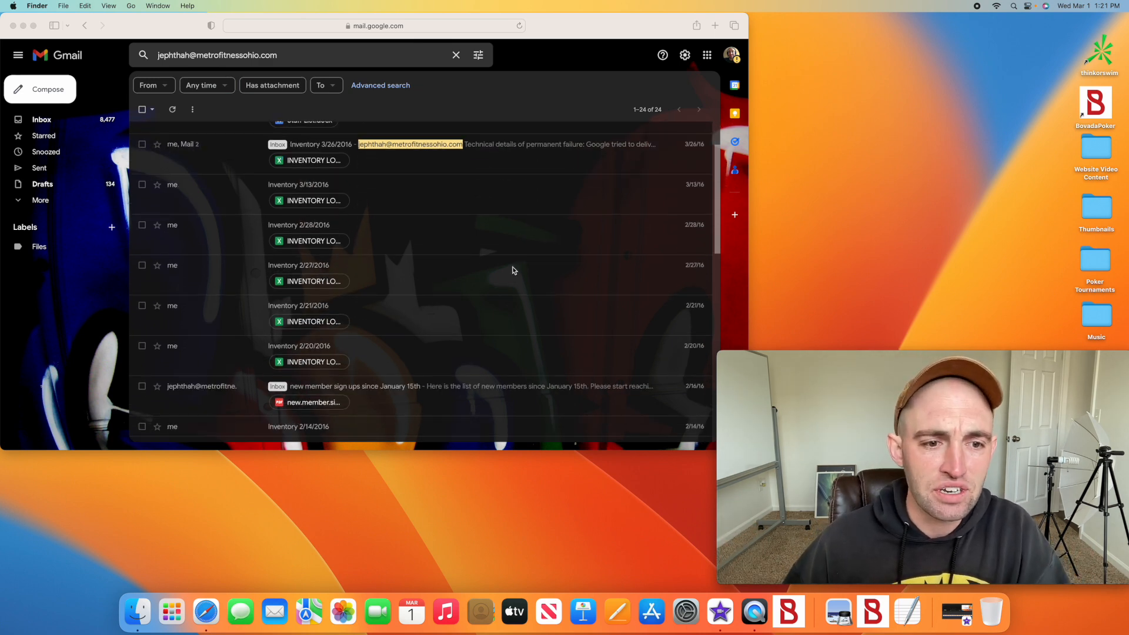
{"action": "scroll", "scroll_direction": "down", "scroll_amount": 3}
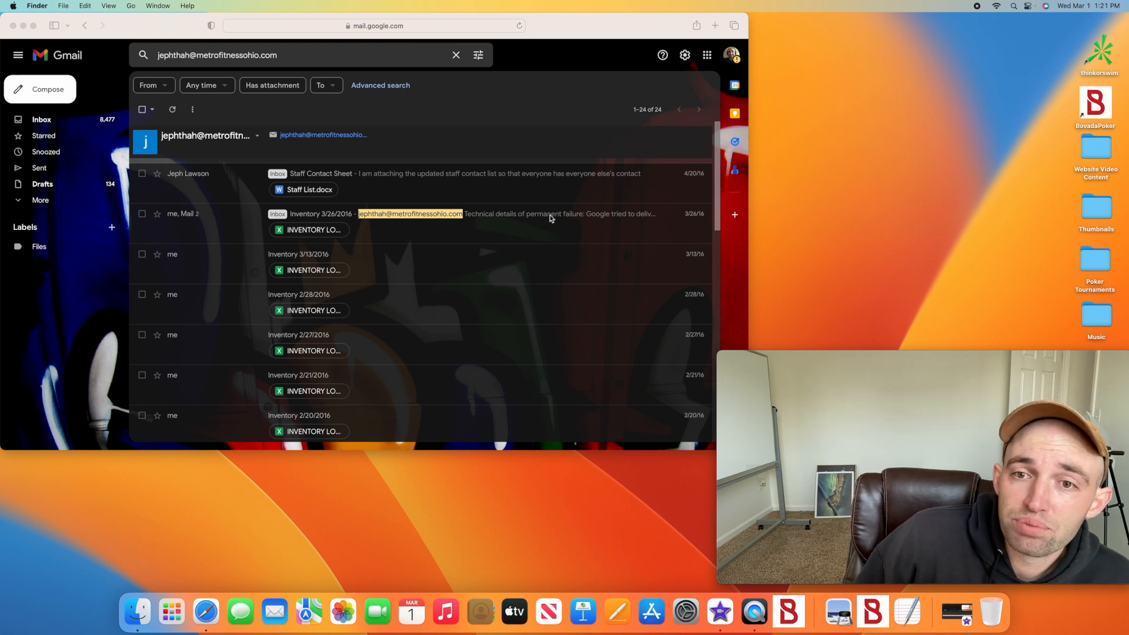
{"action": "scroll", "scroll_direction": "down", "scroll_amount": 3}
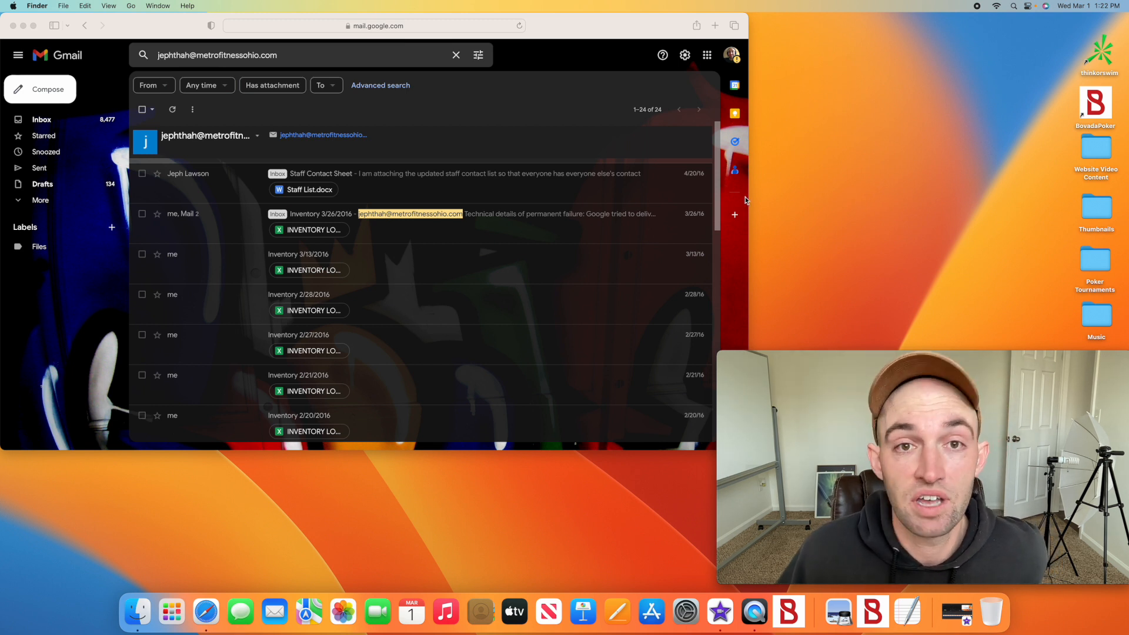
{"action": "mouse_move", "coordinate": [929, 253]}
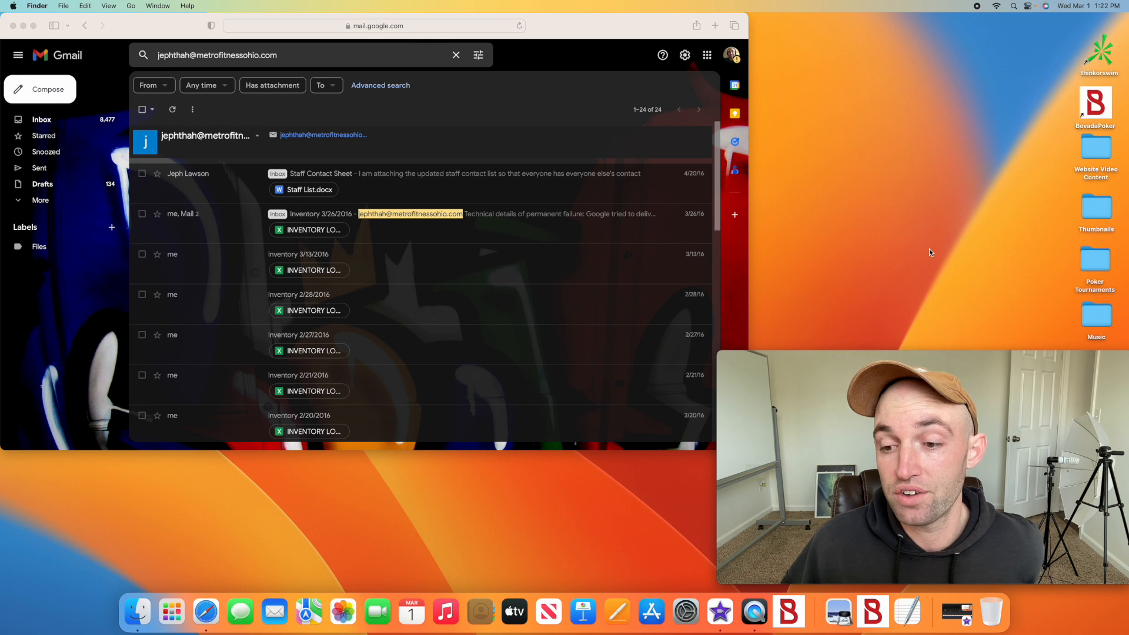